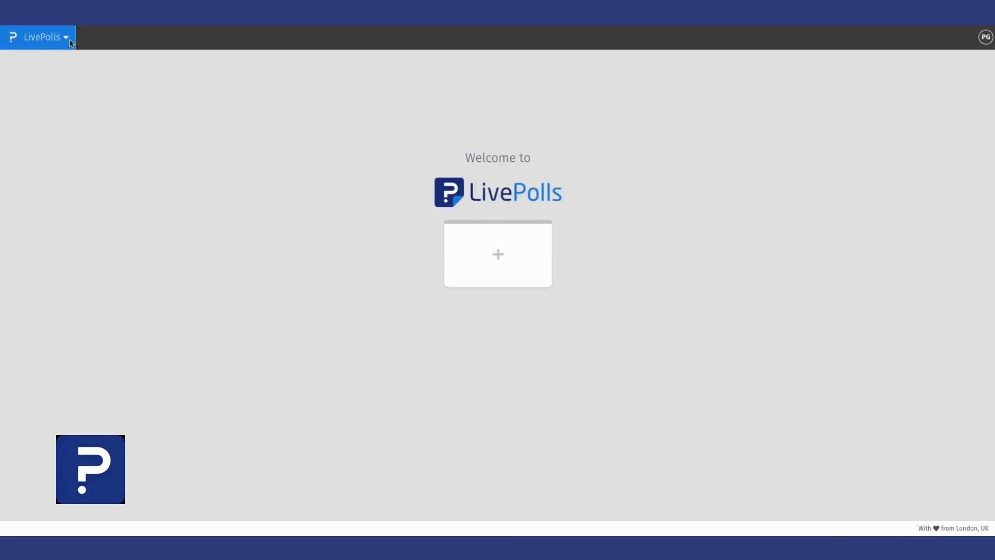
- Create a new item from the + tile and choose Quiz instead of Poll
left_click(42, 37)
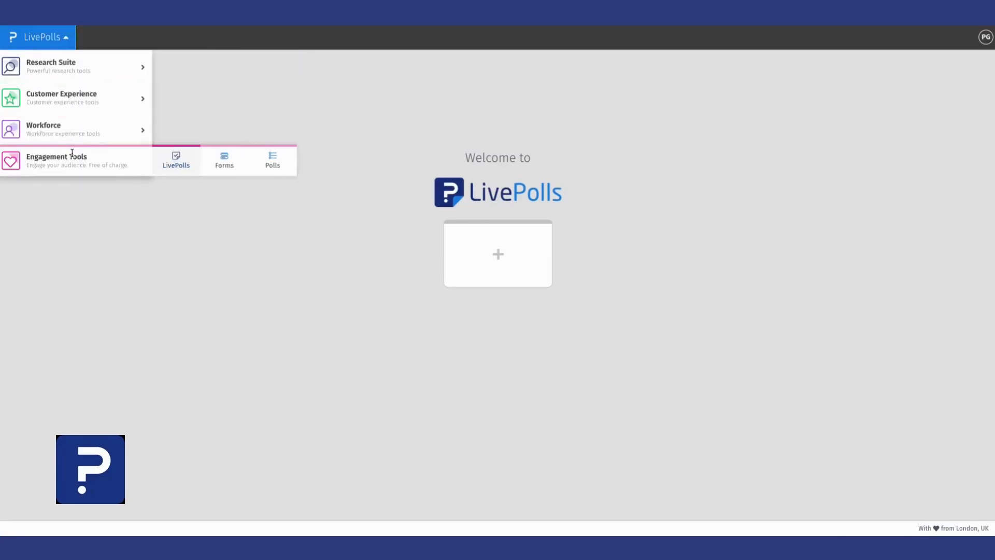
left_click(176, 161)
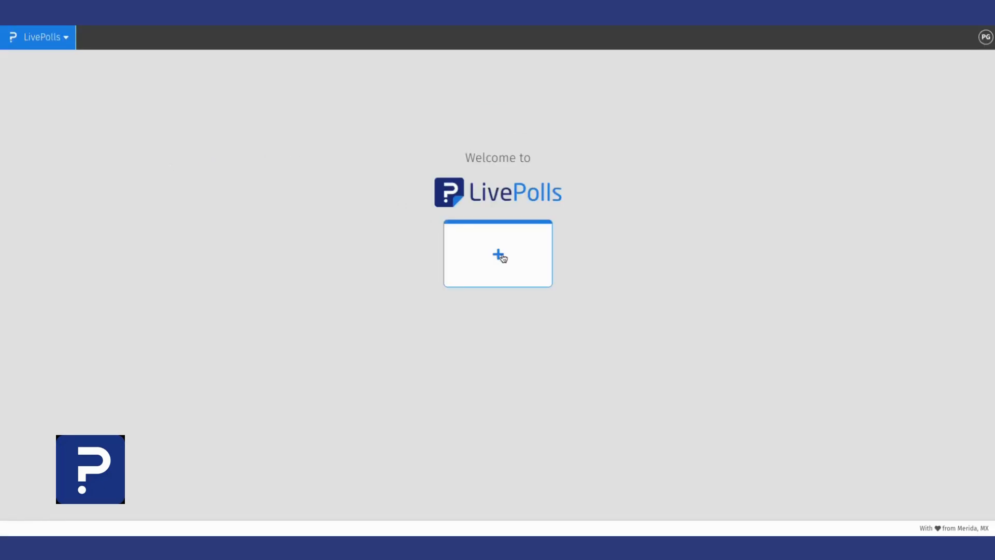
left_click(497, 253)
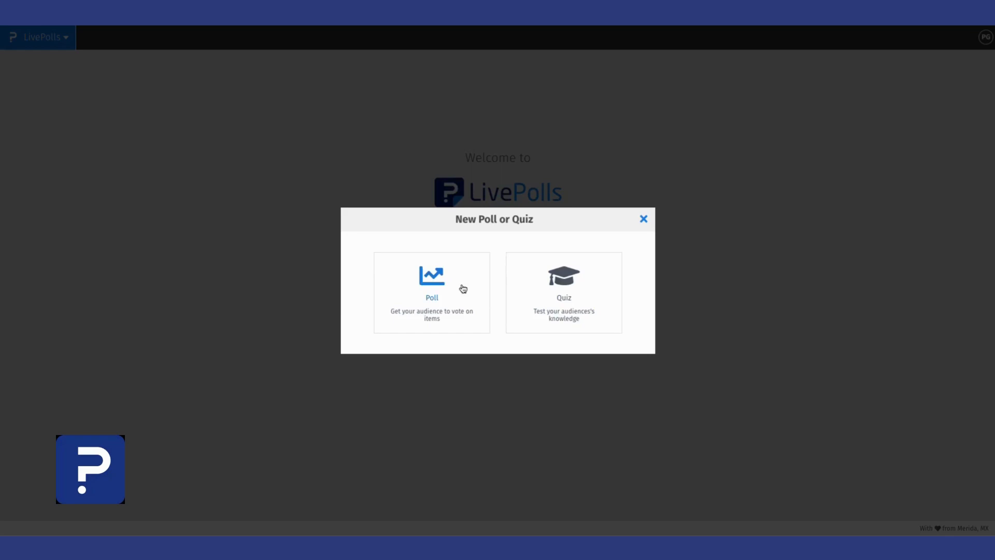
left_click(431, 292)
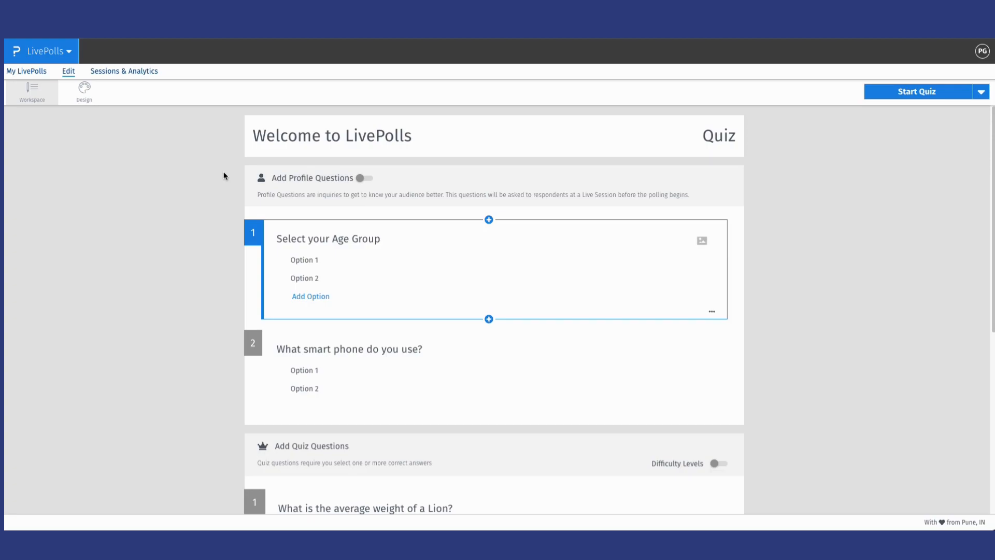
mouse_move(284, 286)
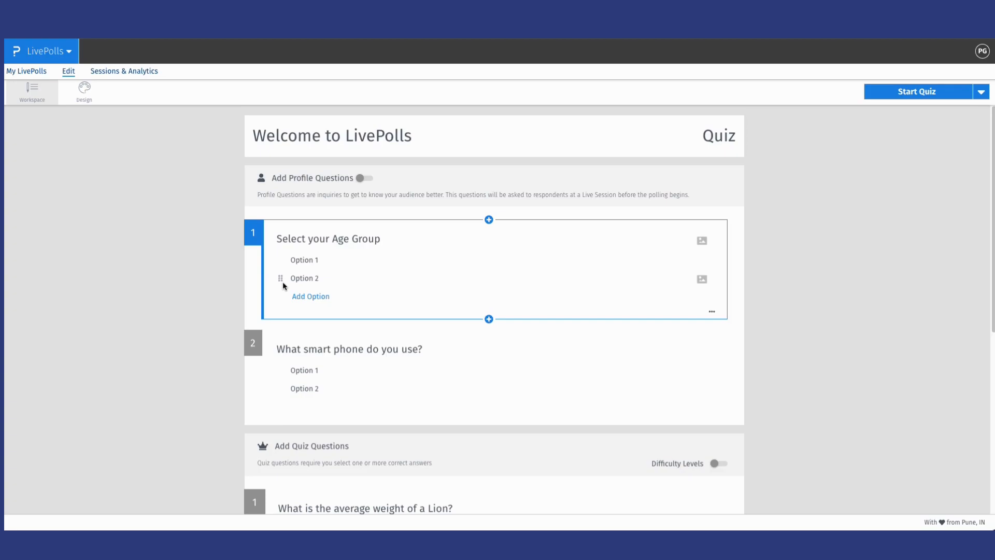
mouse_move(329, 323)
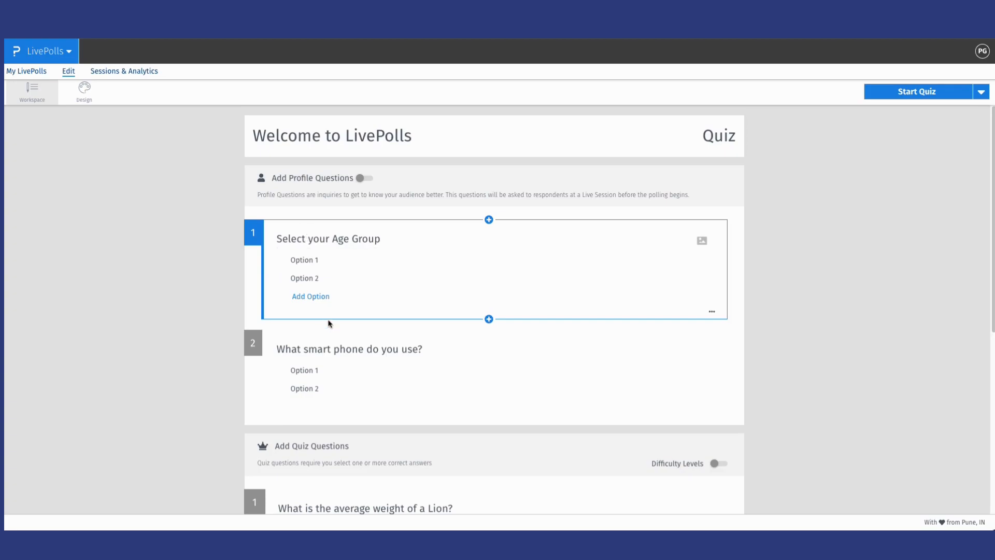
- Select the third quiz question about Nike, view question types to add, then start a quiz session
scroll("down", 3)
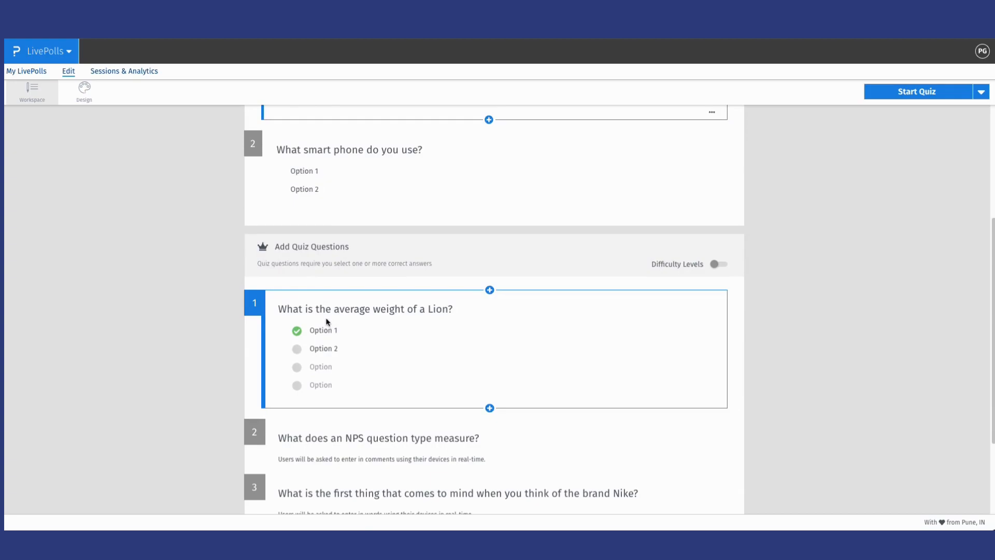
scroll("down", 3)
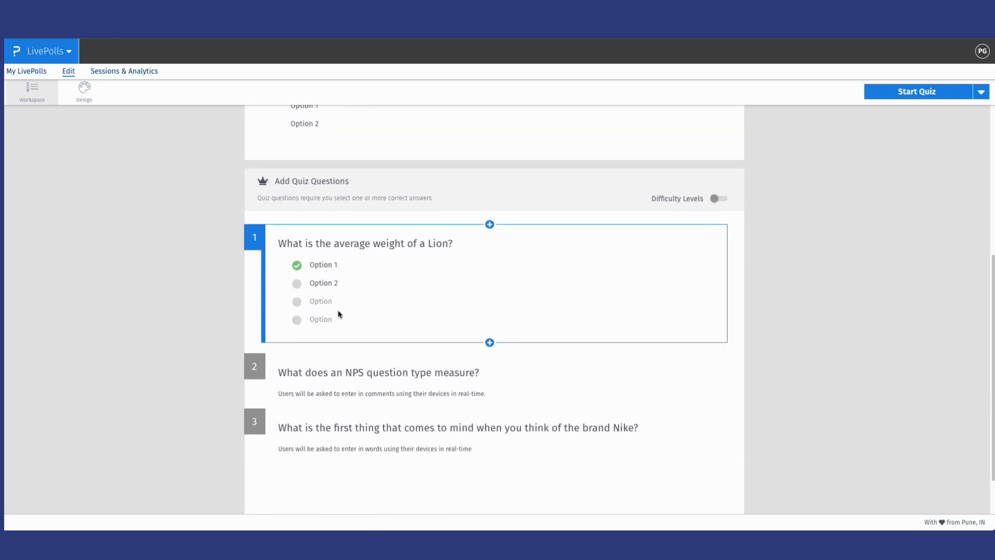
left_click(377, 372)
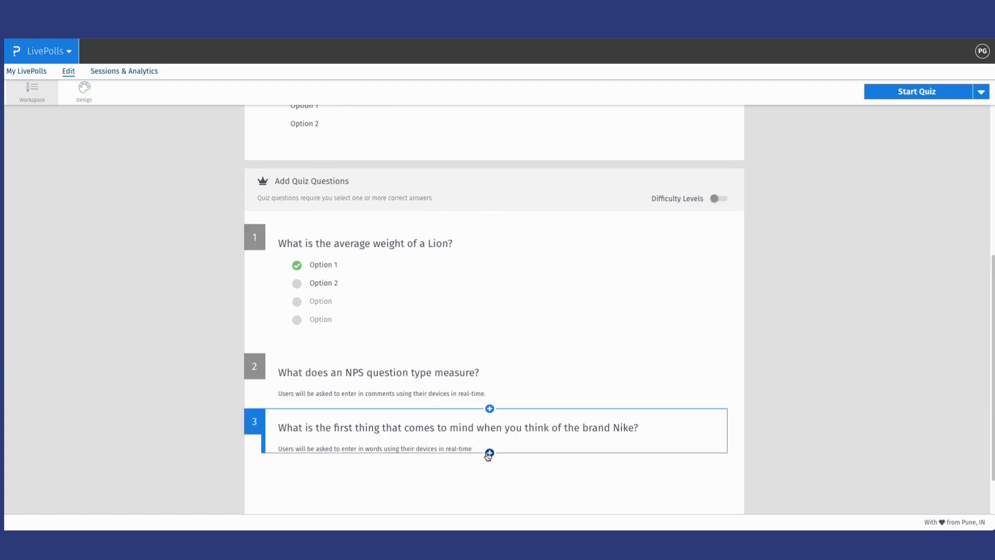
left_click(488, 454)
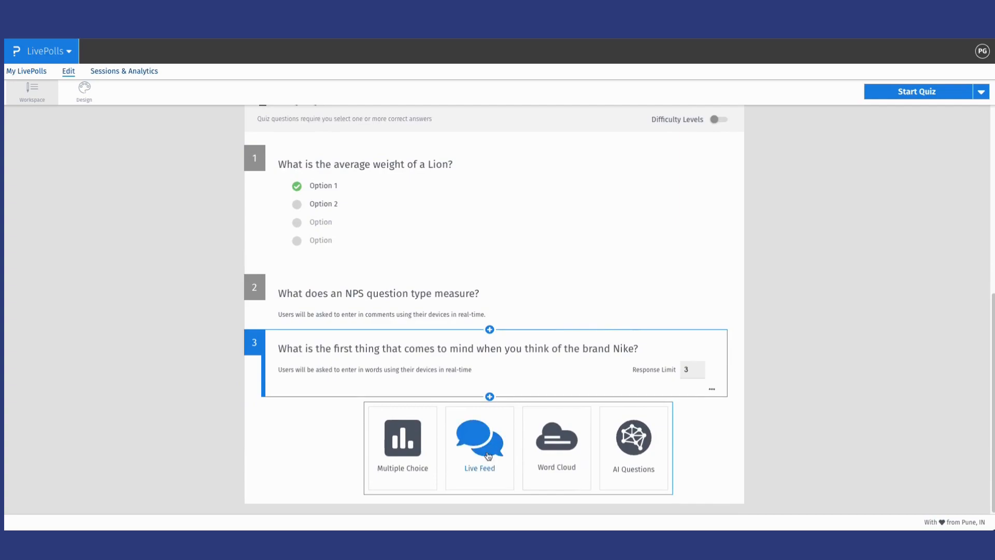
mouse_move(935, 129)
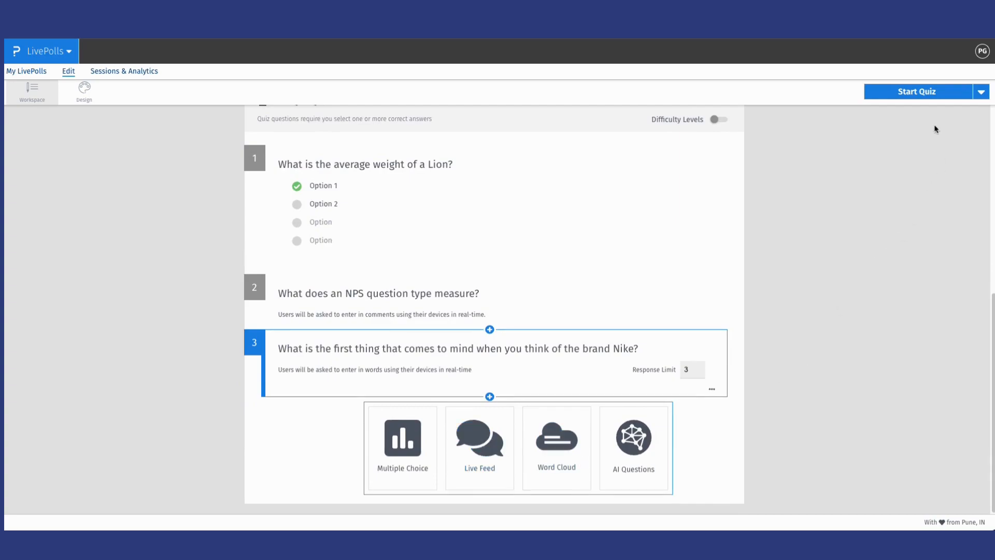
left_click(915, 91)
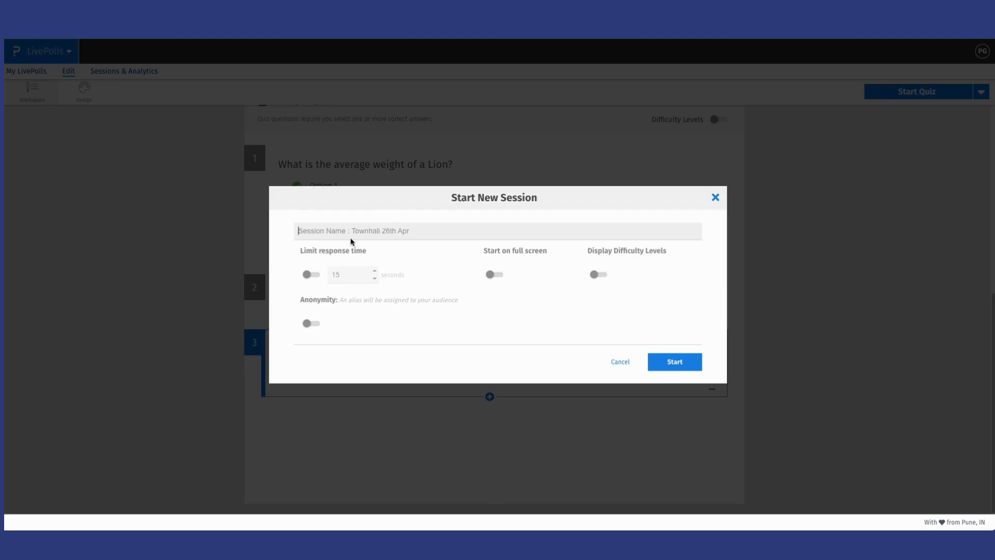
- Enable the response time limit and anonymous aliases, then launch the live session
left_click(311, 273)
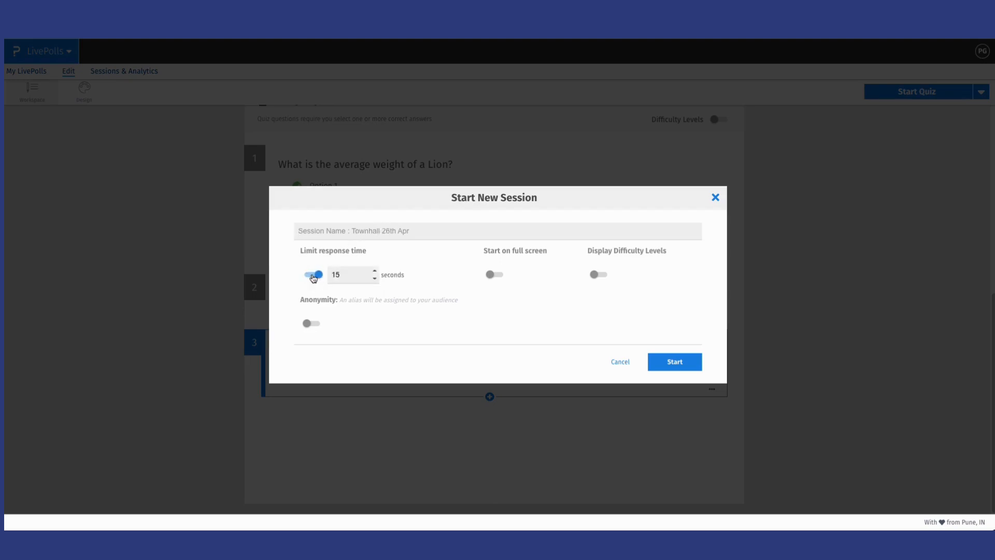
left_click(311, 274)
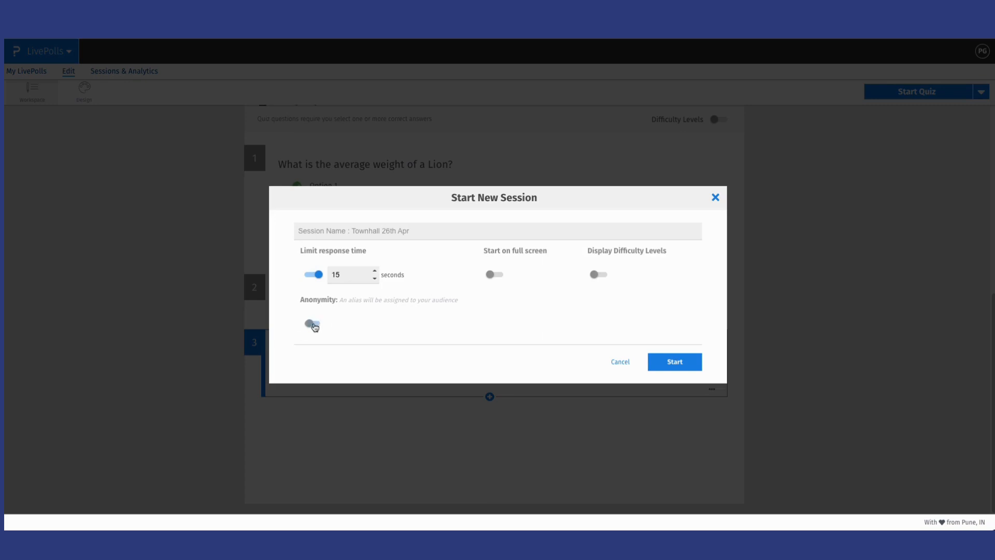
left_click(312, 323)
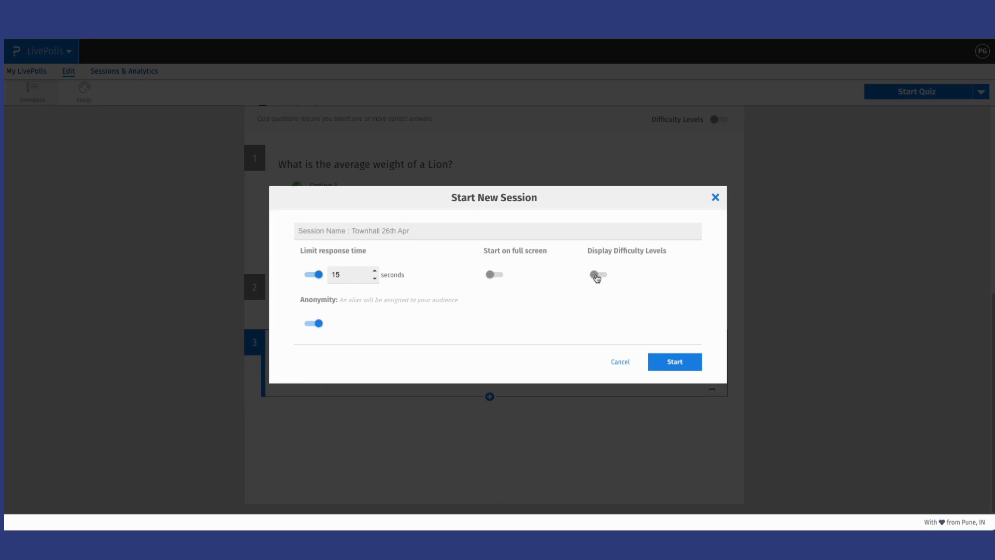
left_click(674, 361)
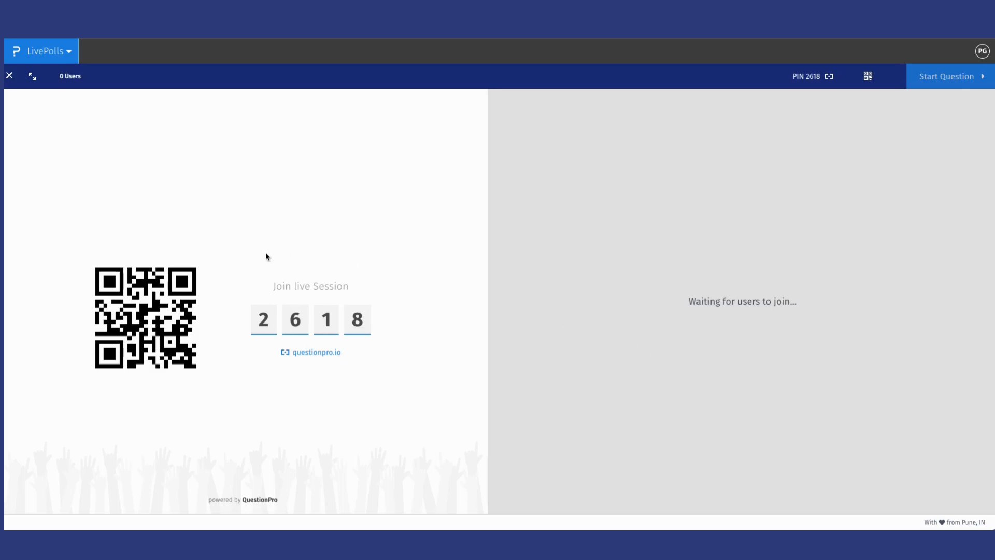
mouse_move(270, 255)
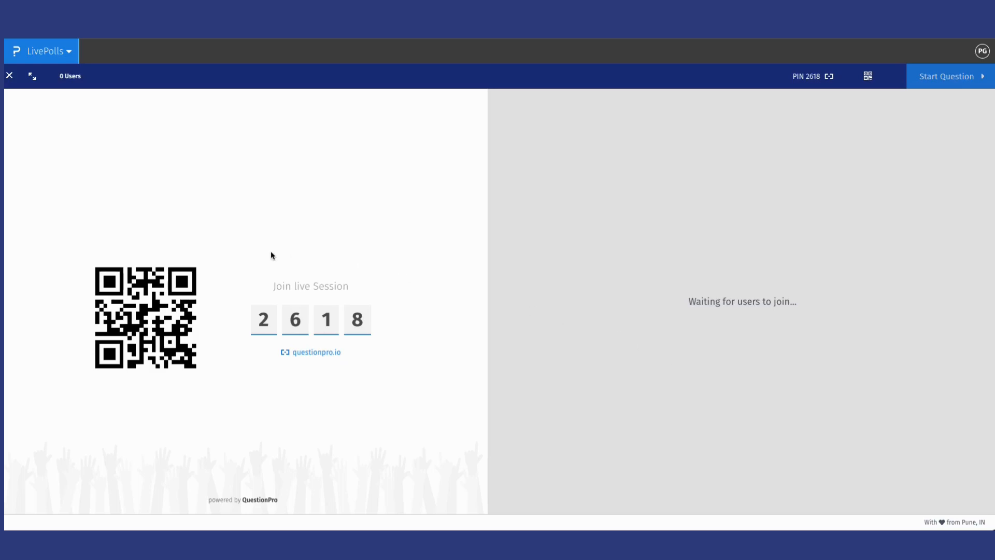
mouse_move(290, 395)
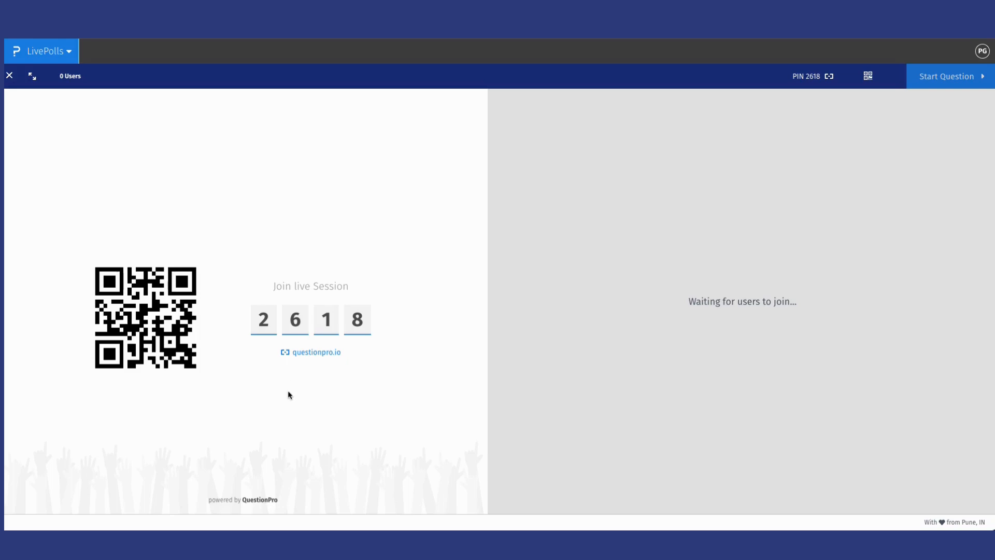
mouse_move(310, 353)
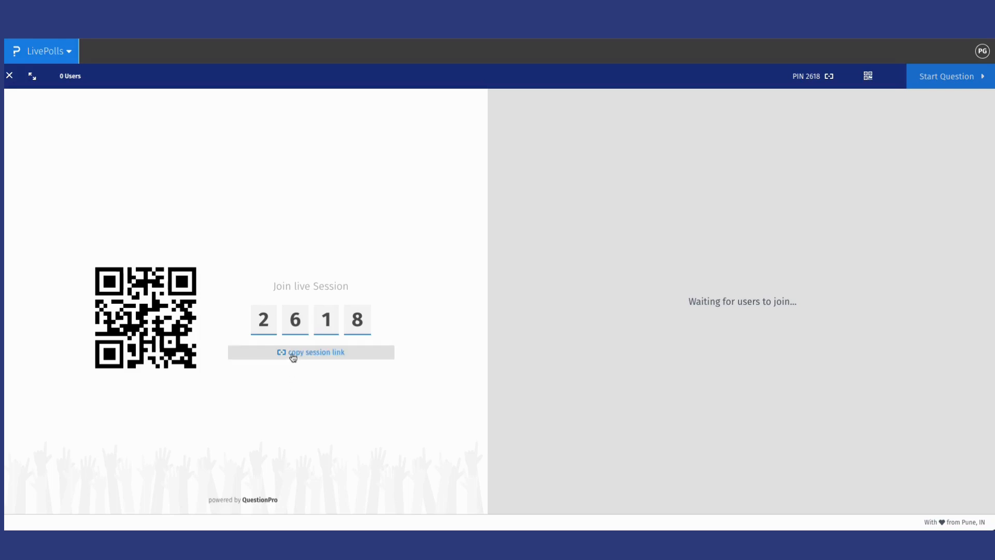
- Copy the session join link shown below PIN 2618
left_click(310, 352)
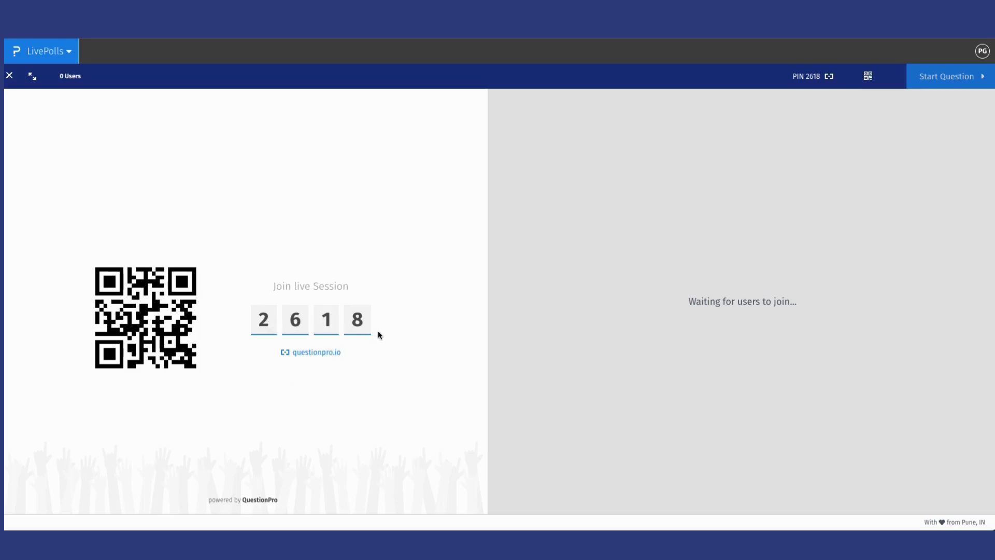
mouse_move(75, 326)
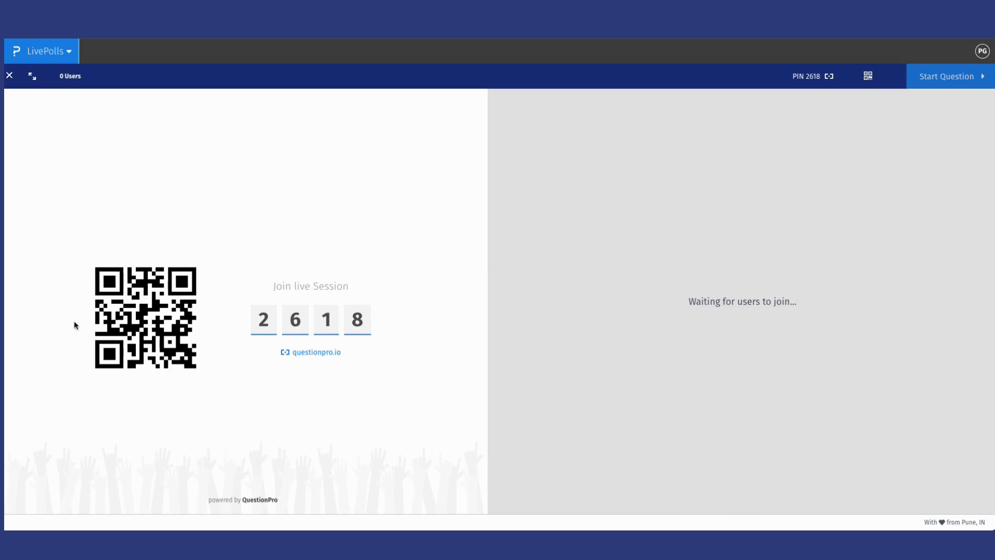
mouse_move(130, 398)
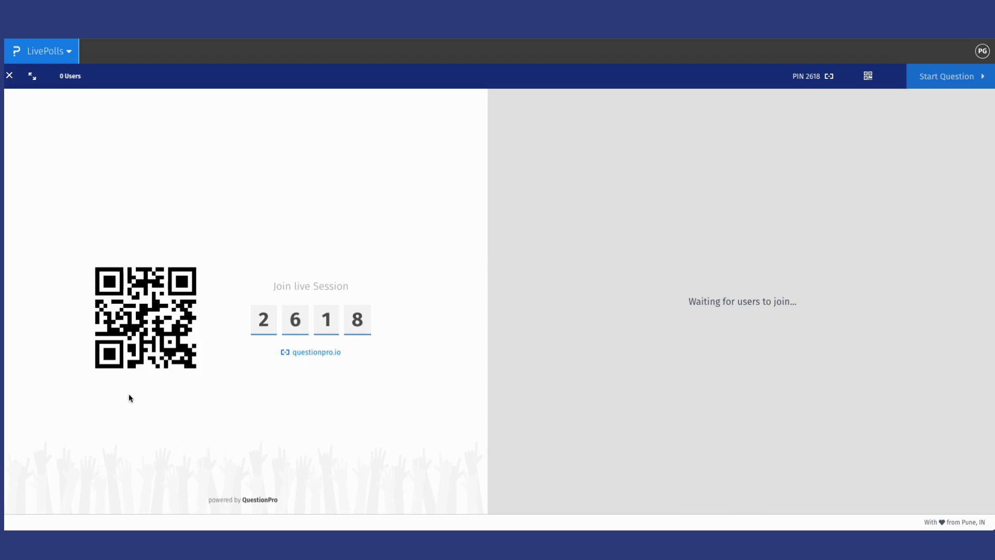
mouse_move(410, 292)
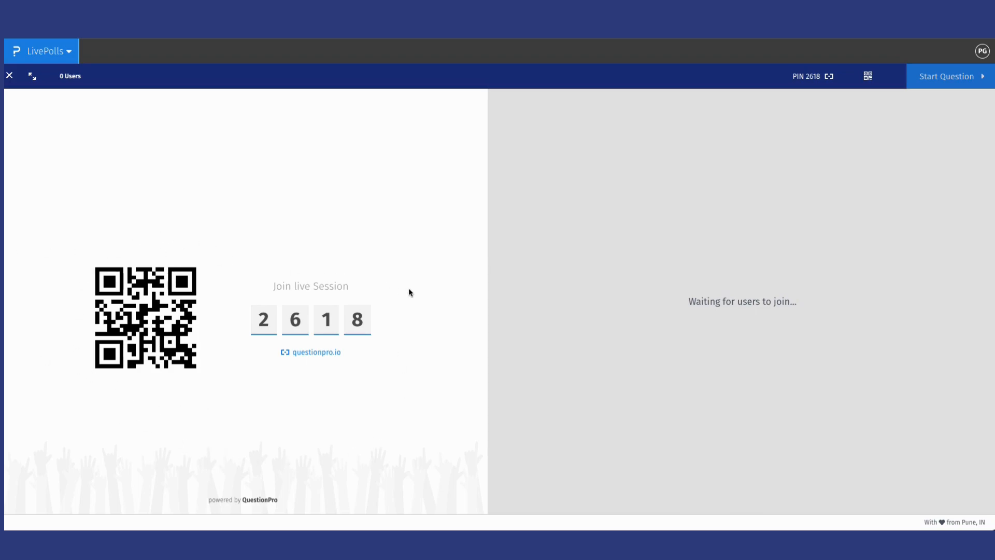